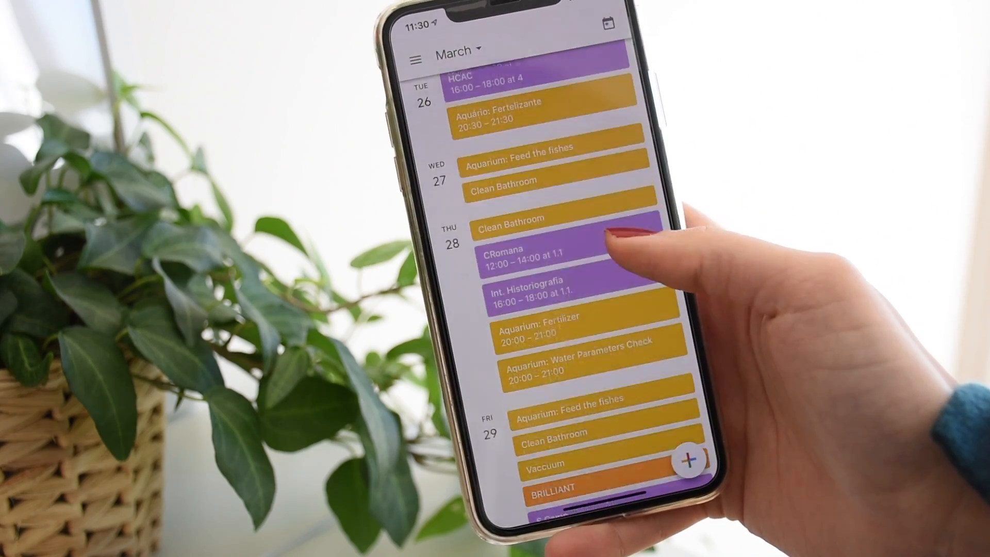
scroll("down", 3)
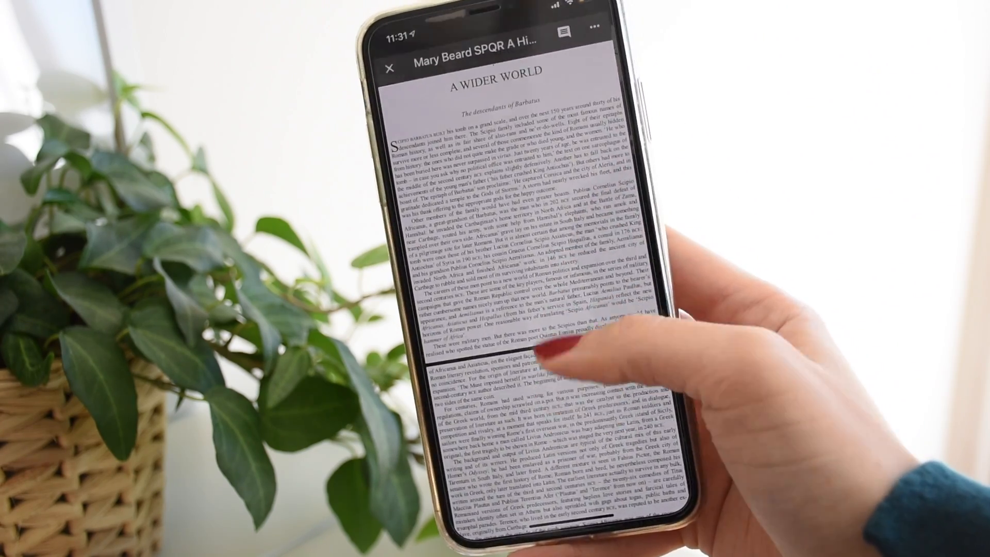
scroll("down", 3)
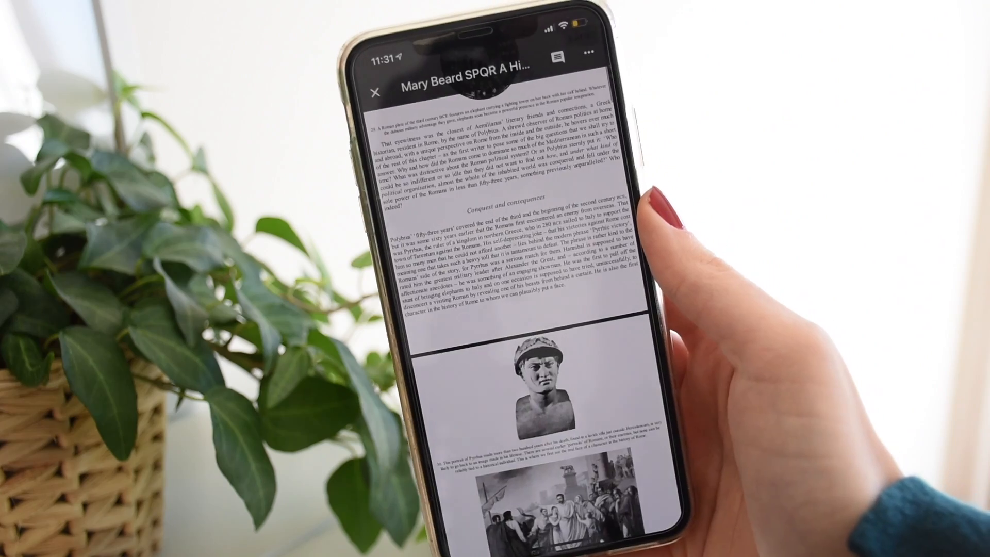
scroll("down", 3)
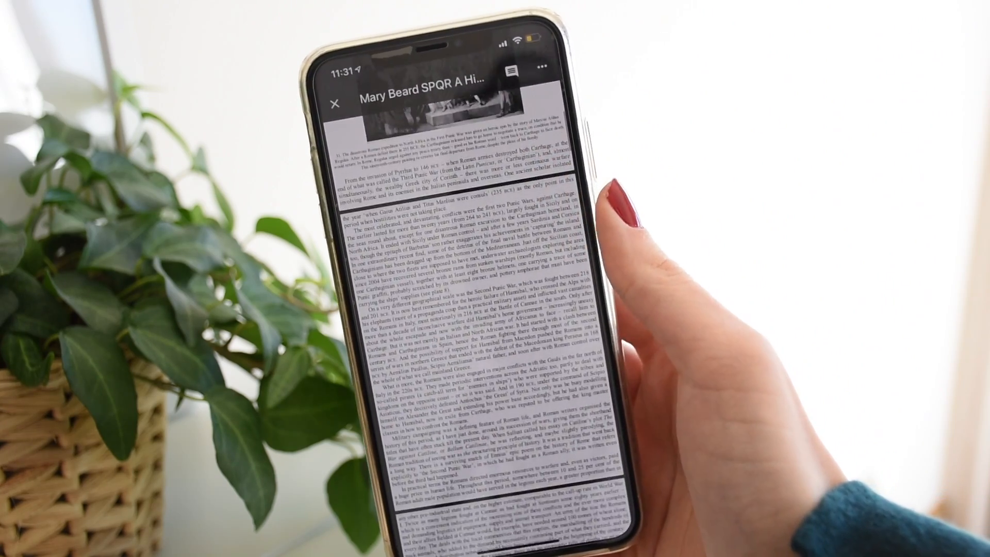